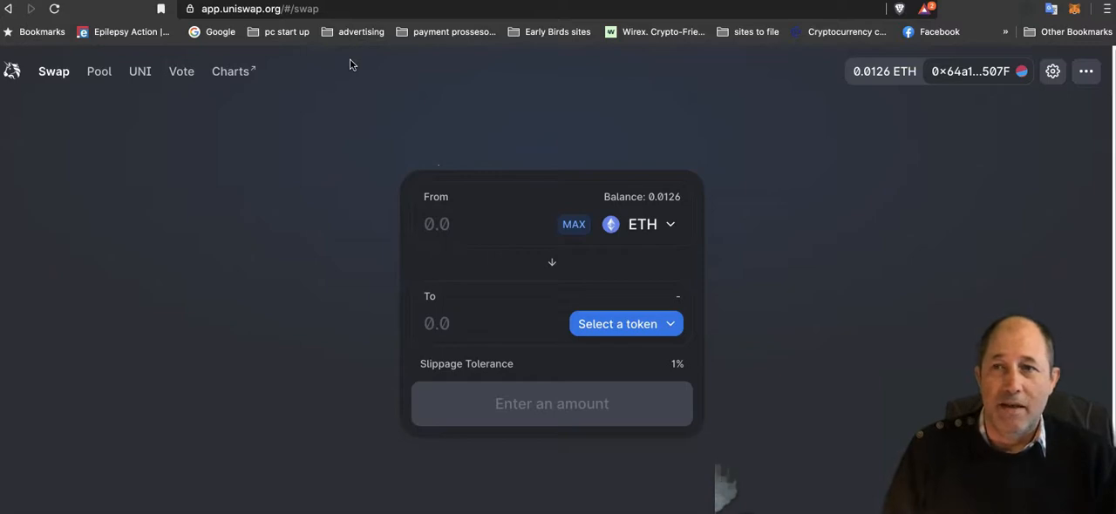
{"action": "mouse_move", "coordinate": [147, 84]}
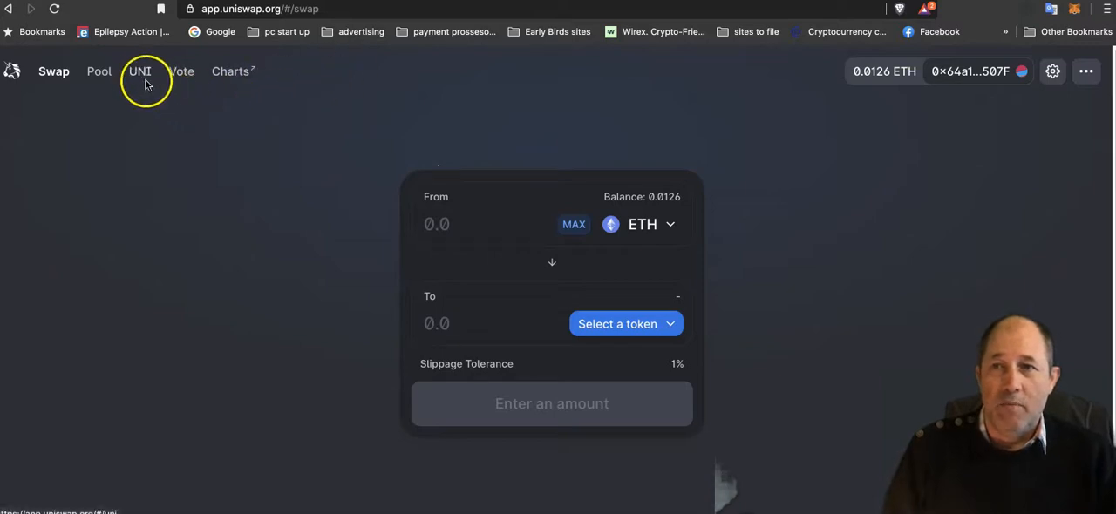
{"action": "mouse_move", "coordinate": [150, 88]}
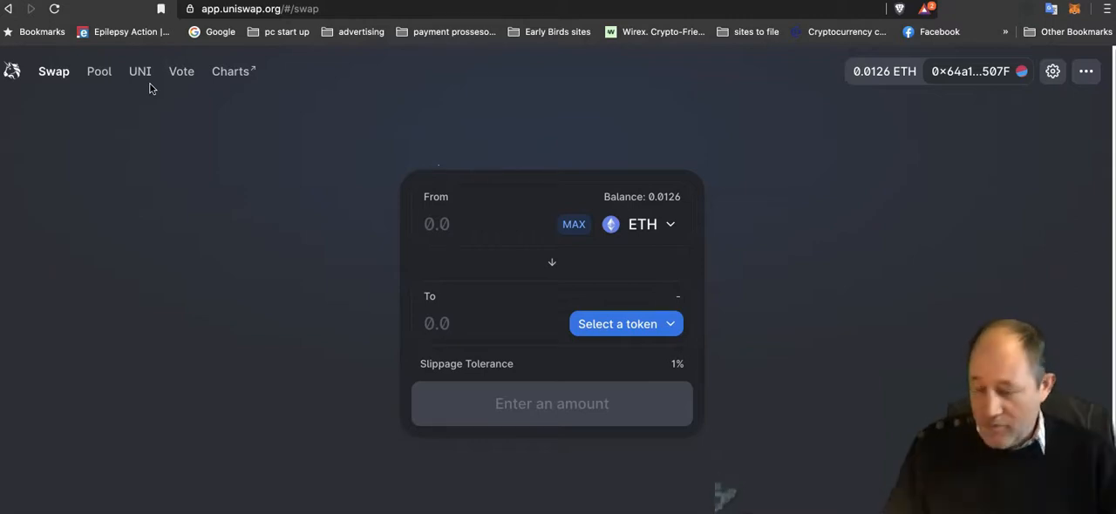
{"action": "mouse_move", "coordinate": [709, 192]}
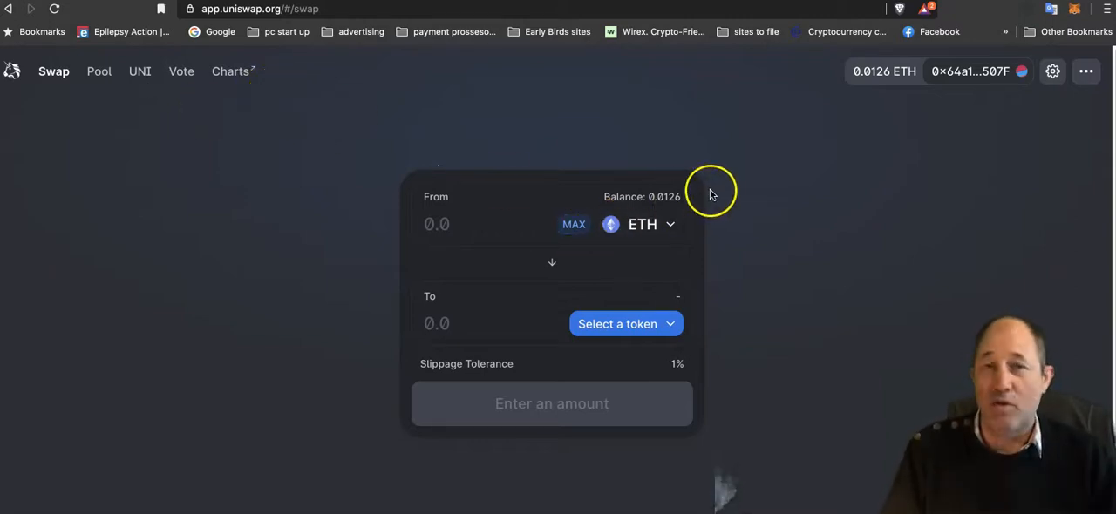
{"action": "mouse_move", "coordinate": [856, 180]}
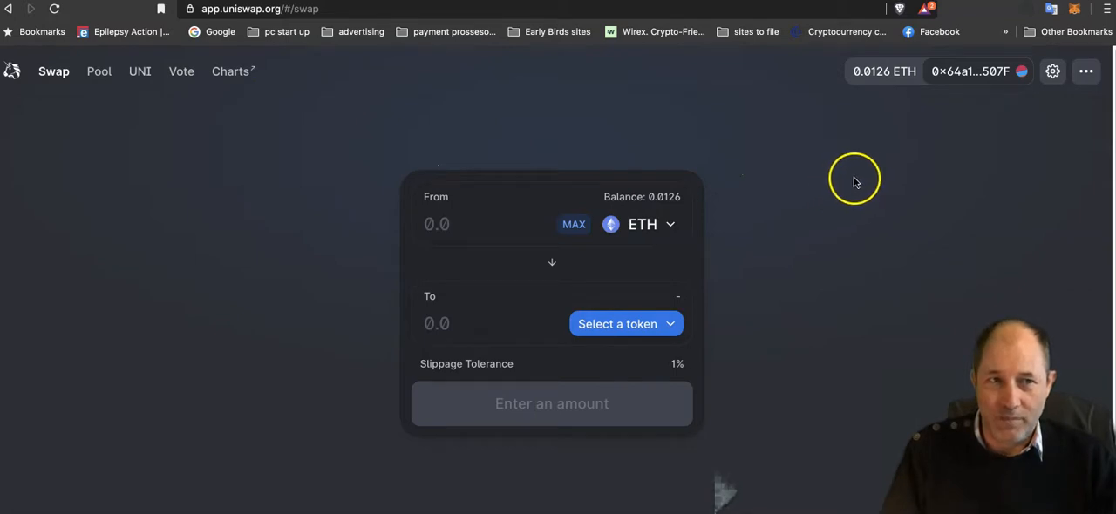
{"action": "mouse_move", "coordinate": [133, 48]}
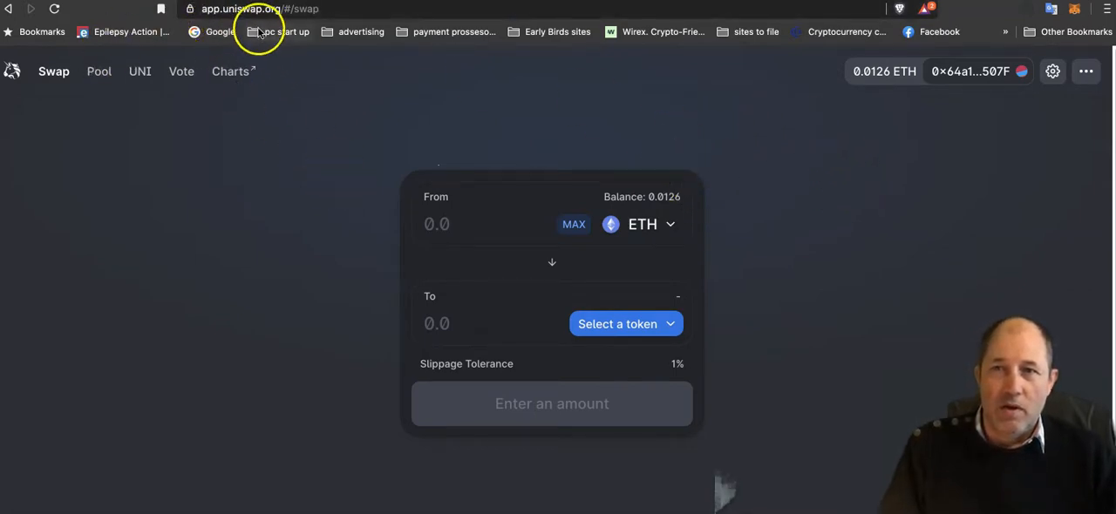
{"action": "mouse_move", "coordinate": [638, 148]}
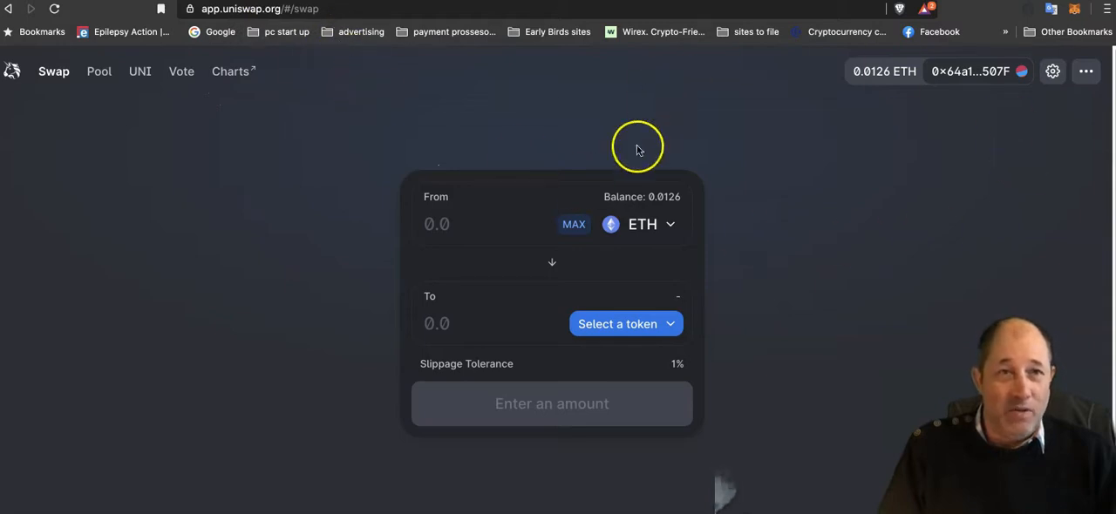
{"action": "mouse_move", "coordinate": [766, 262]}
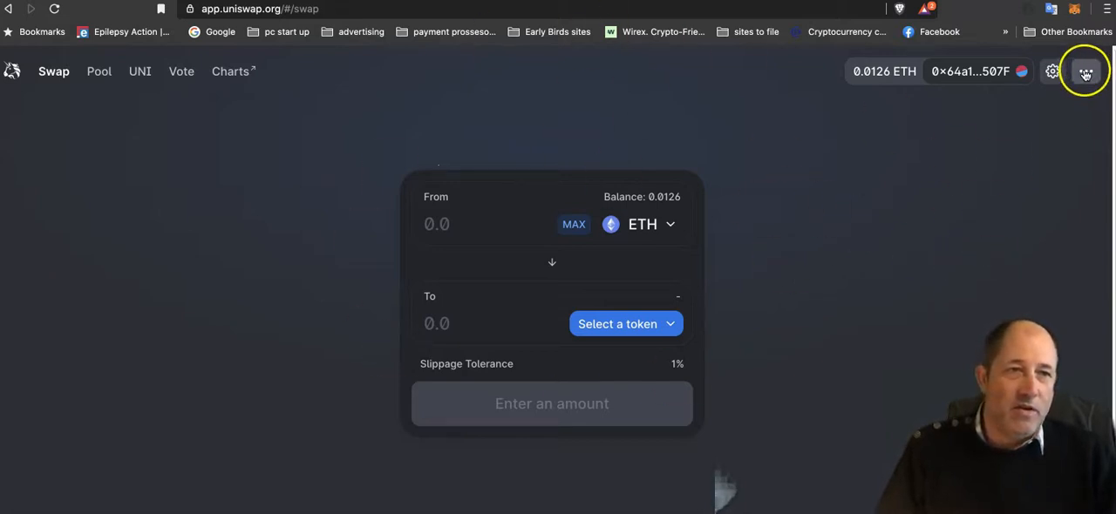
Open Claim UNI from the top-right ••• menu to show the 0 UNI claim dialog.
{"action": "left_click", "coordinate": [1090, 73]}
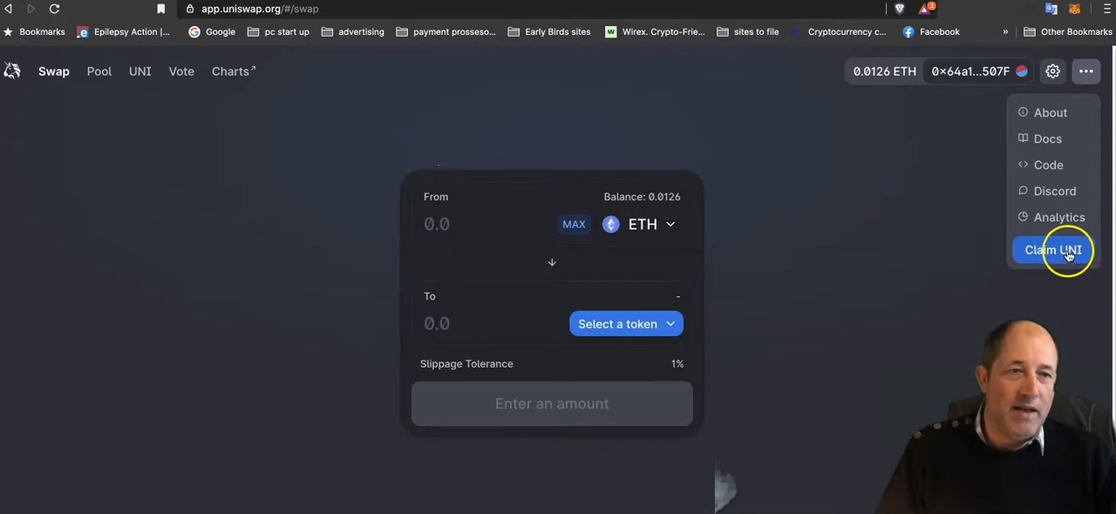
{"action": "left_click", "coordinate": [1052, 250]}
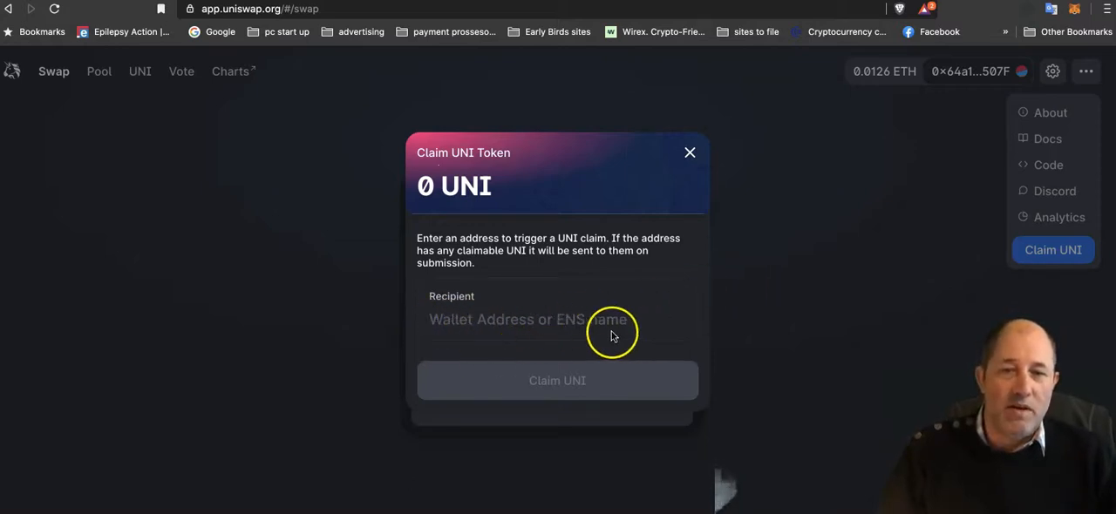
{"action": "mouse_move", "coordinate": [530, 334]}
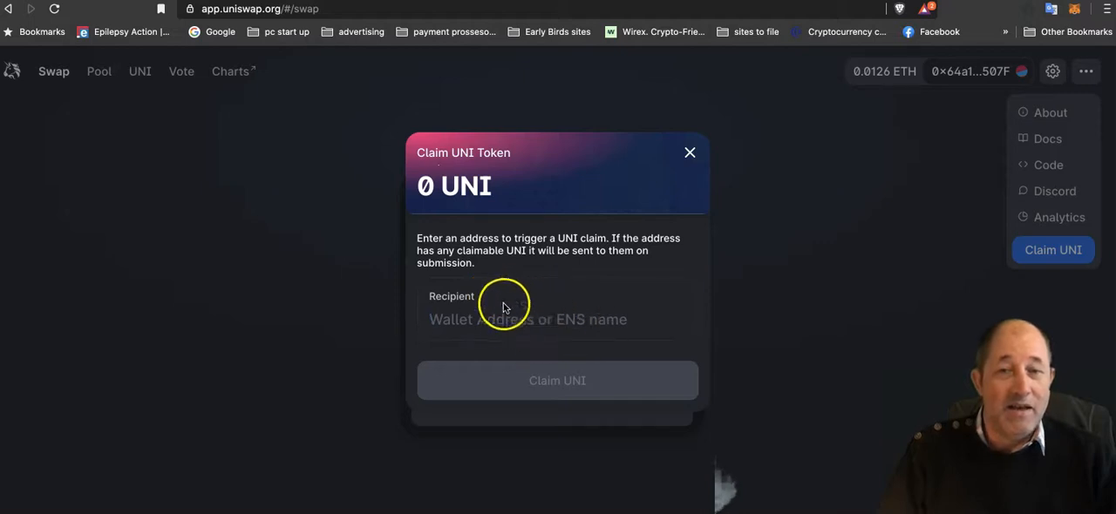
{"action": "mouse_move", "coordinate": [556, 382]}
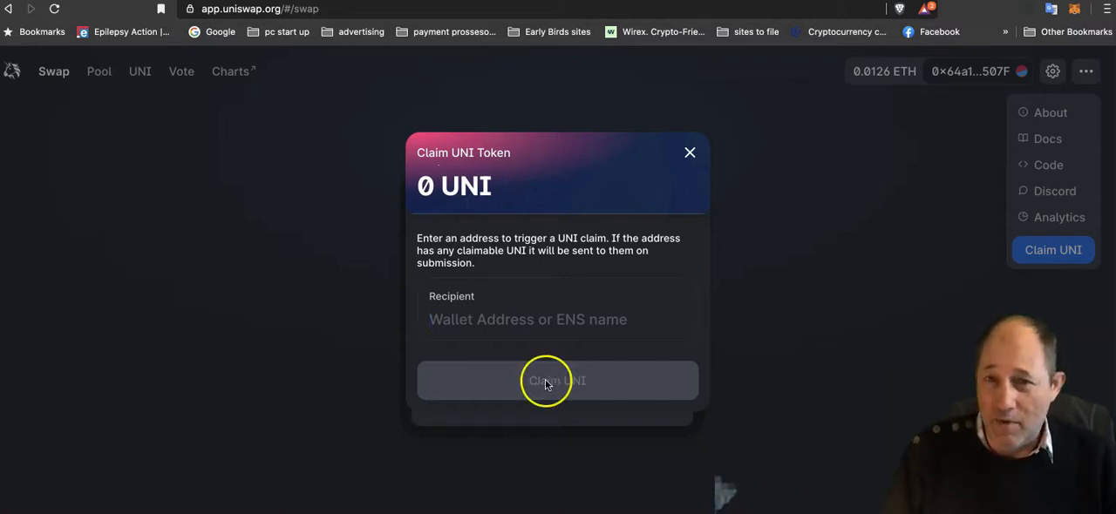
{"action": "mouse_move", "coordinate": [502, 200]}
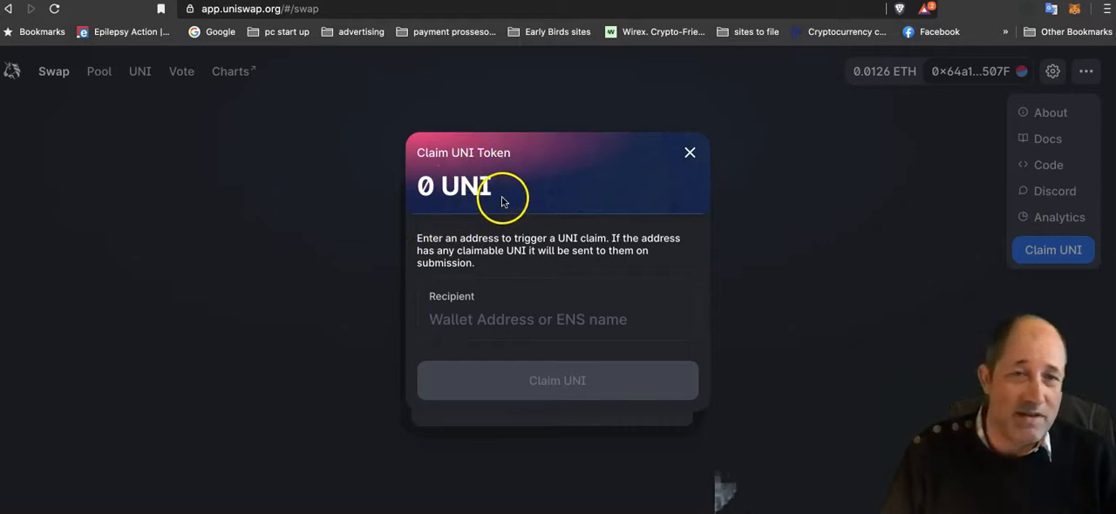
{"action": "mouse_move", "coordinate": [796, 294]}
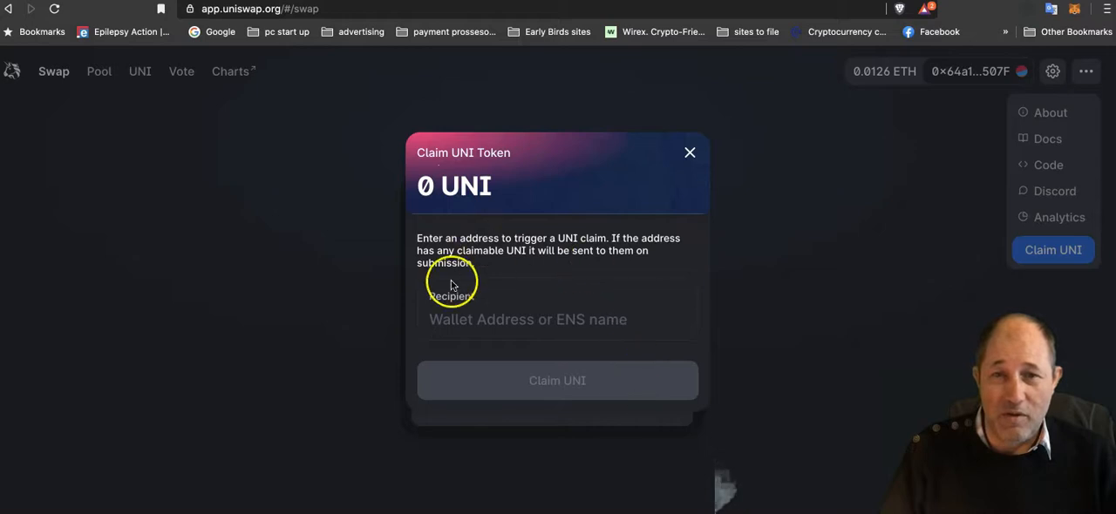
{"action": "mouse_move", "coordinate": [497, 326]}
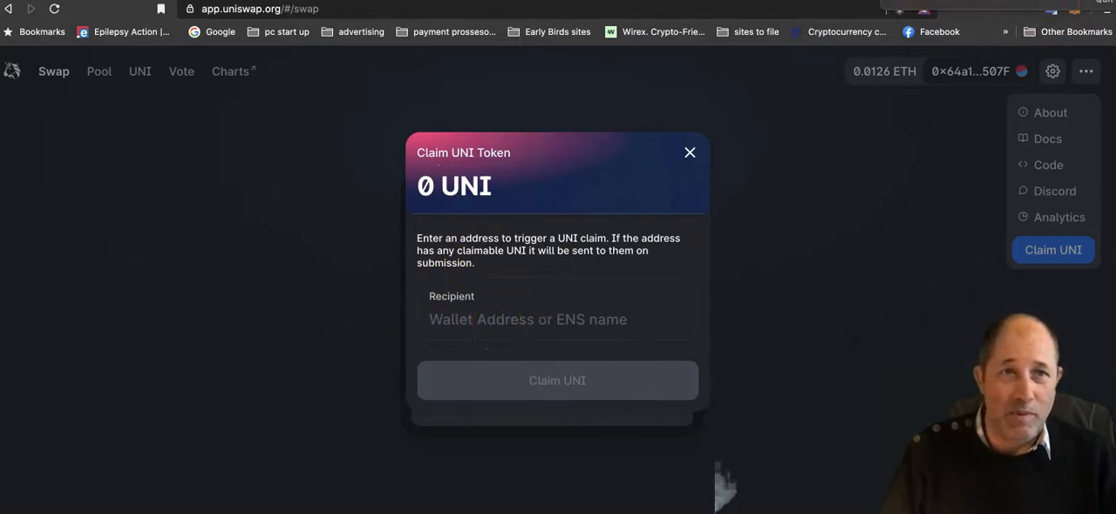
{"action": "mouse_move", "coordinate": [794, 170]}
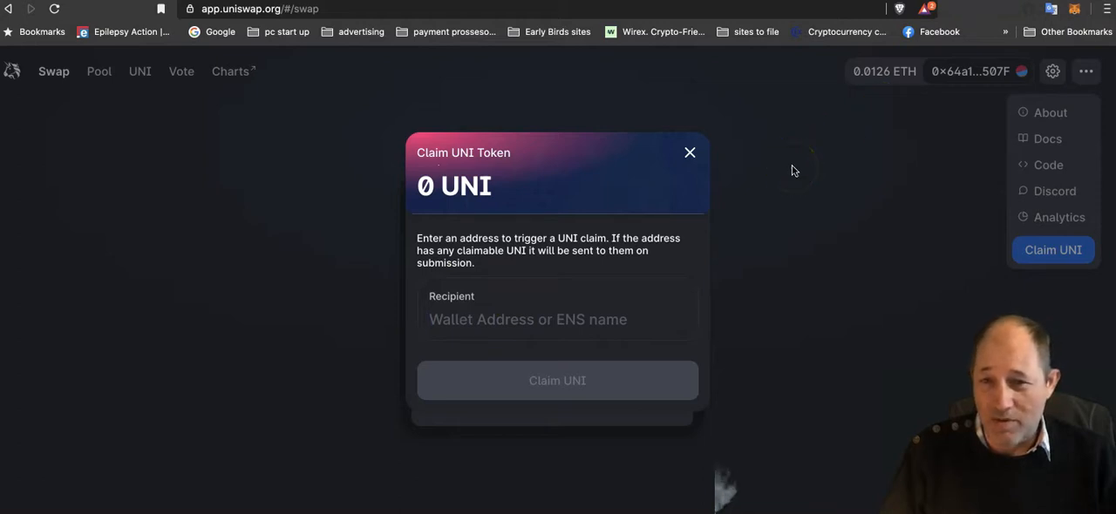
{"action": "mouse_move", "coordinate": [908, 207]}
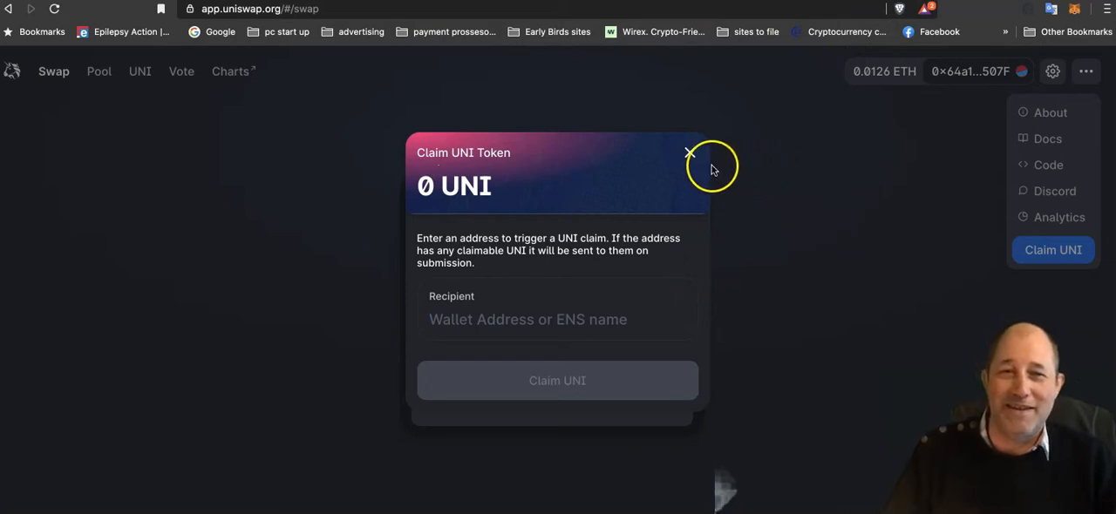
{"action": "mouse_move", "coordinate": [704, 159]}
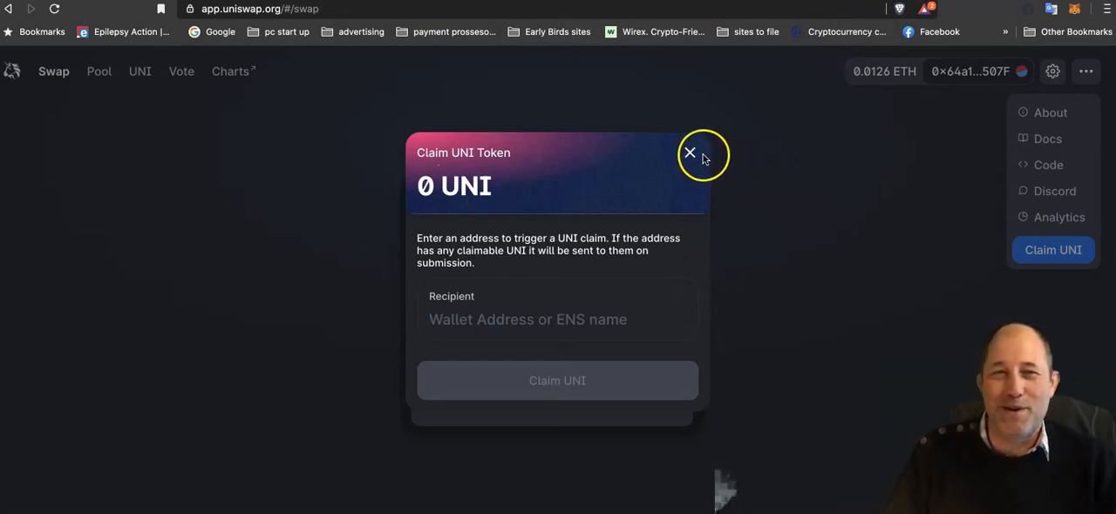